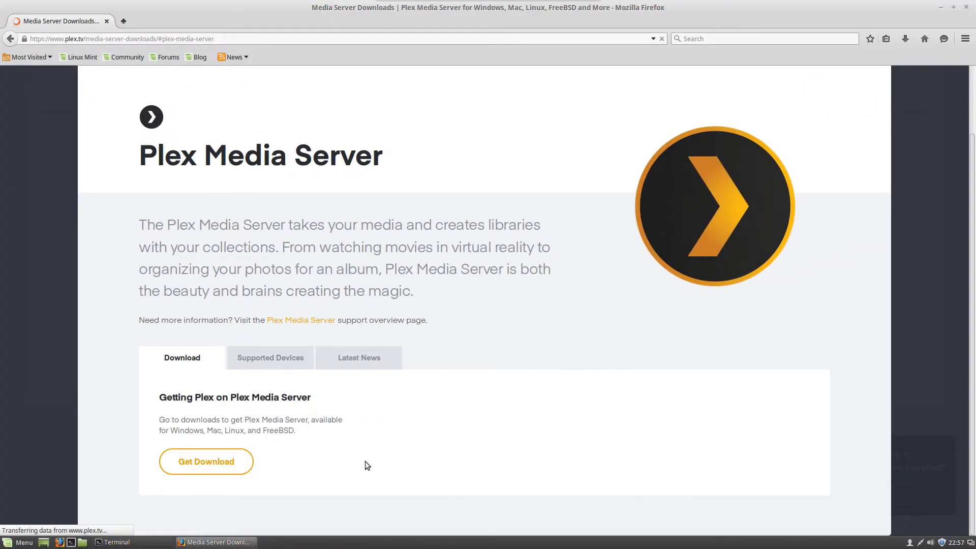
- Download and save the Plex Media Server .deb for Ubuntu 32-bit Linux from plex.tv
{"action": "left_click", "coordinate": [205, 462]}
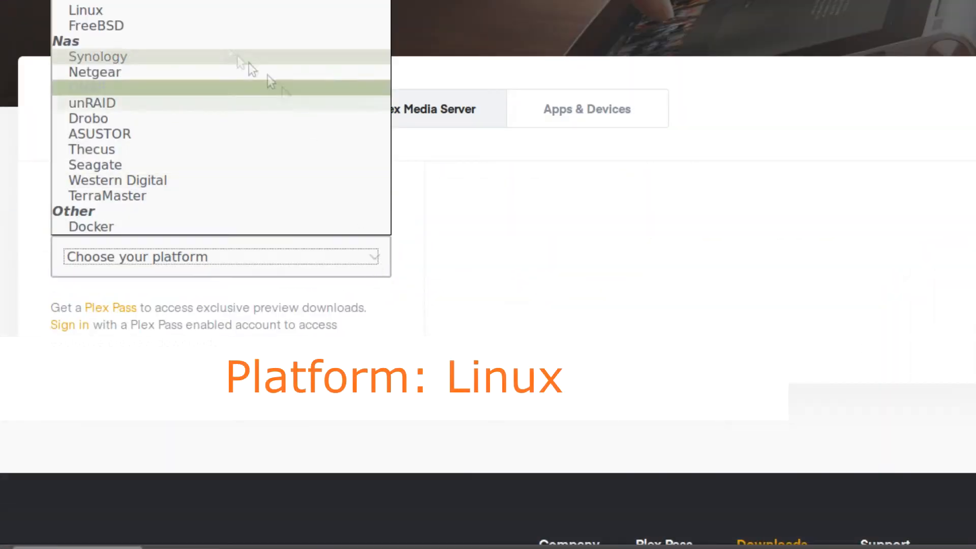
{"action": "left_click", "coordinate": [85, 10]}
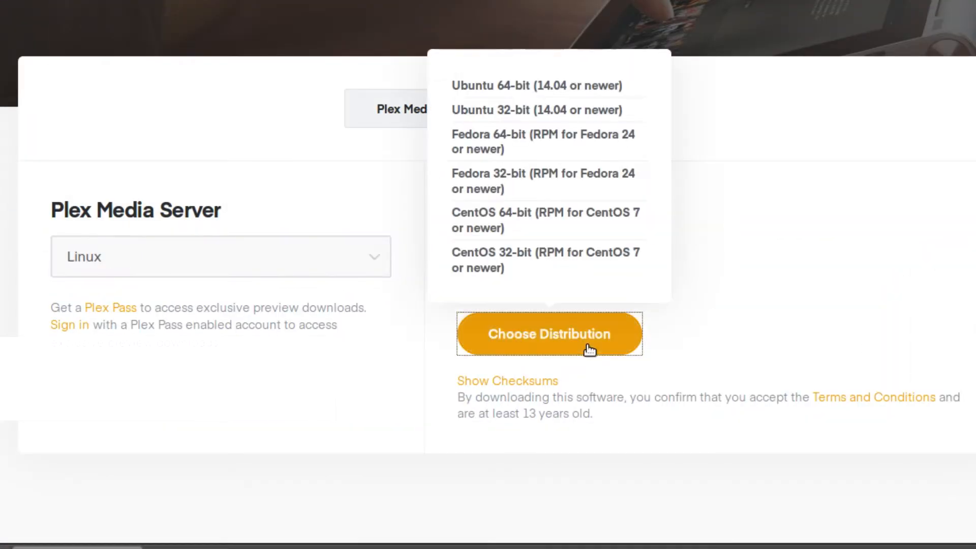
{"action": "left_click", "coordinate": [535, 85]}
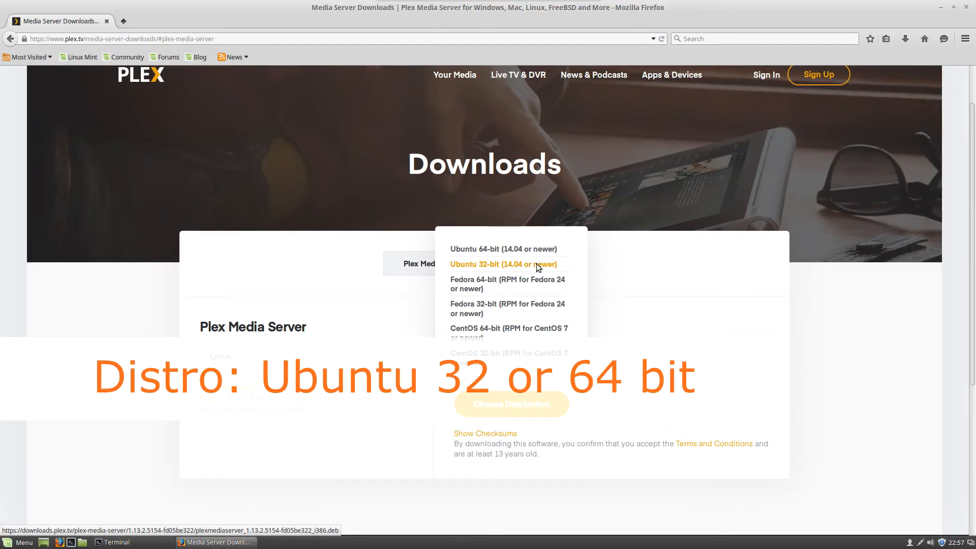
{"action": "left_click", "coordinate": [502, 264]}
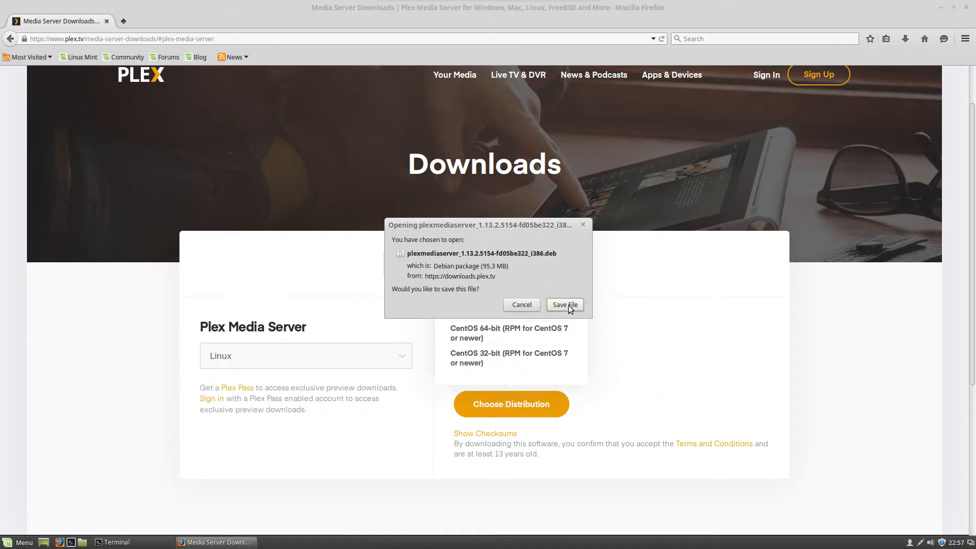
{"action": "left_click", "coordinate": [564, 305]}
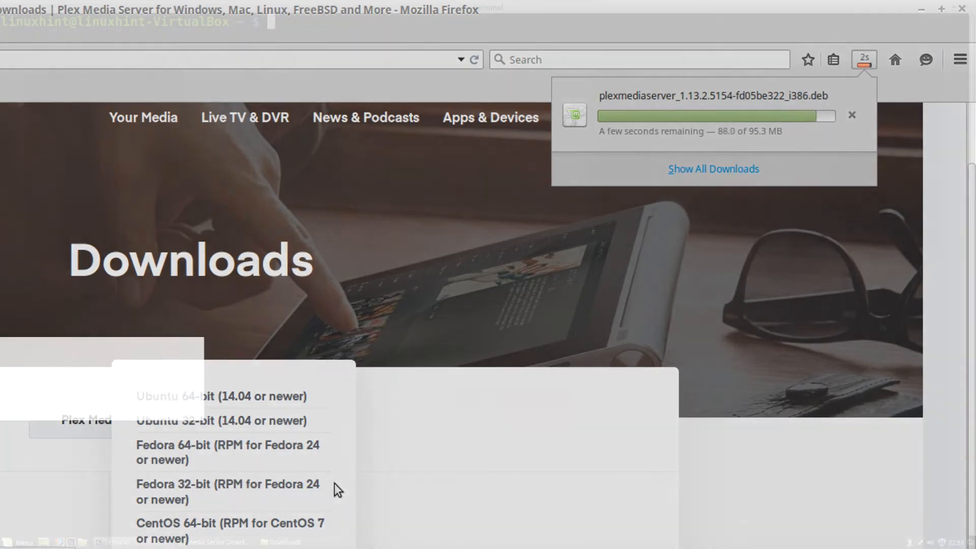
- Install plexmediaserver_1.13.2.5154-fd05be322_i386.deb from Downloads using sudo dpkg -i with the password
{"action": "left_click", "coordinate": [115, 542]}
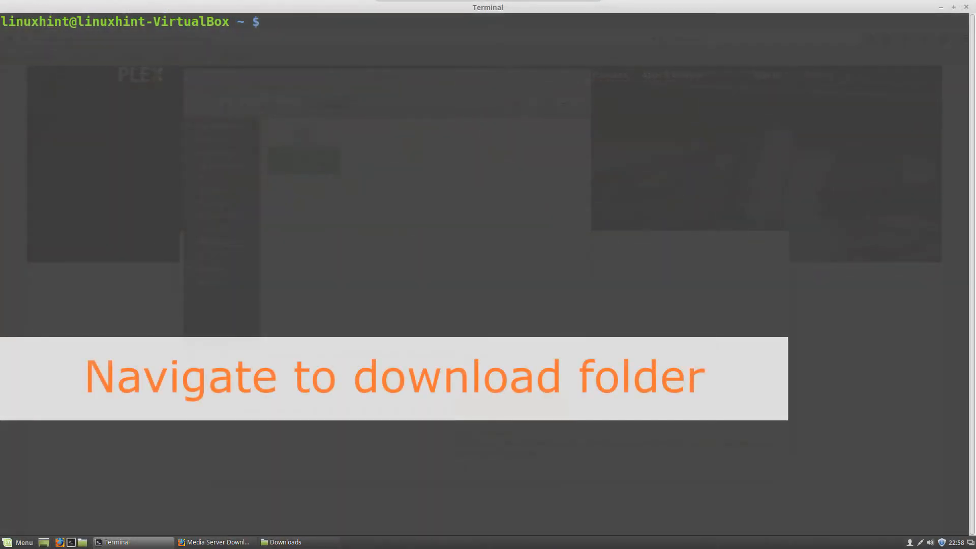
{"action": "type", "text": "ls"}
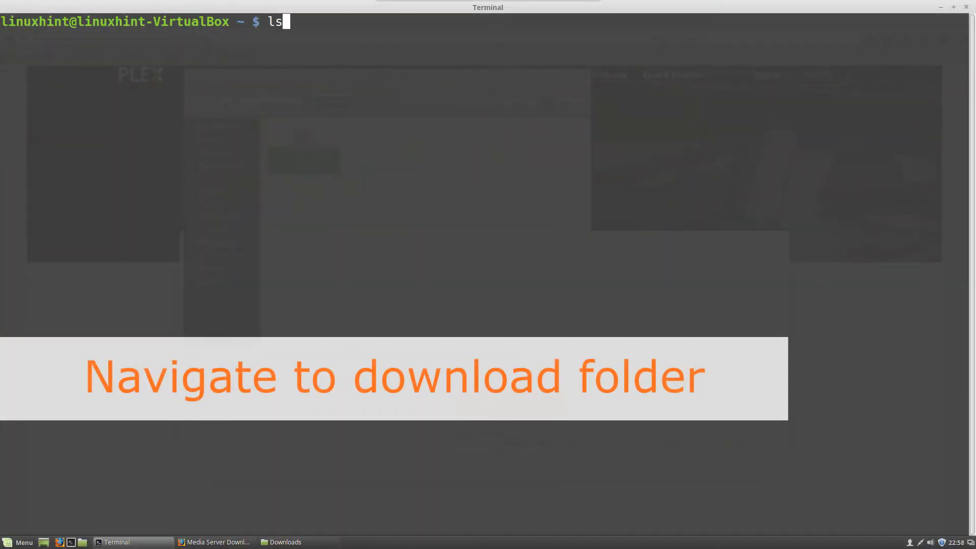
{"action": "type", "text": "cd Downloads/"}
{"action": "type", "text": "sudo dpk"}
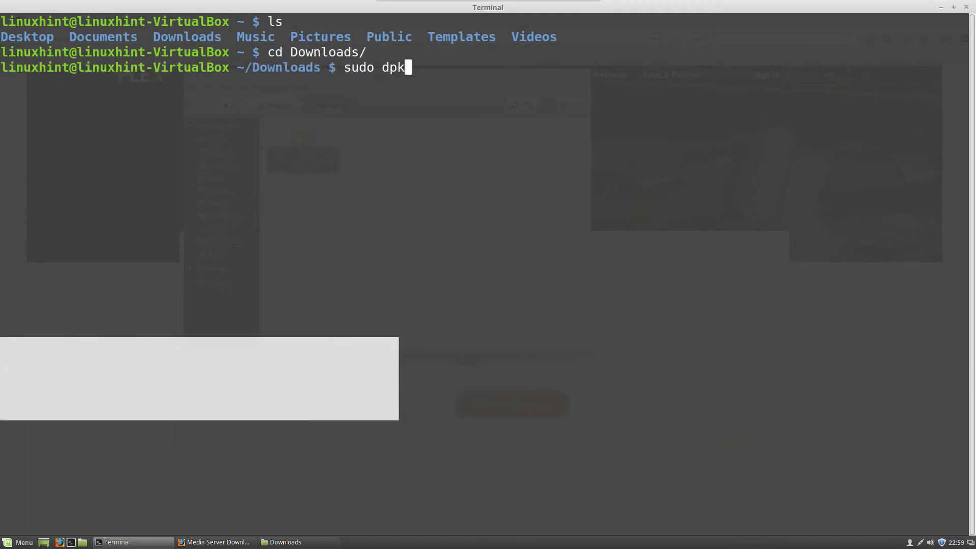
{"action": "type", "text": "gi -i"}
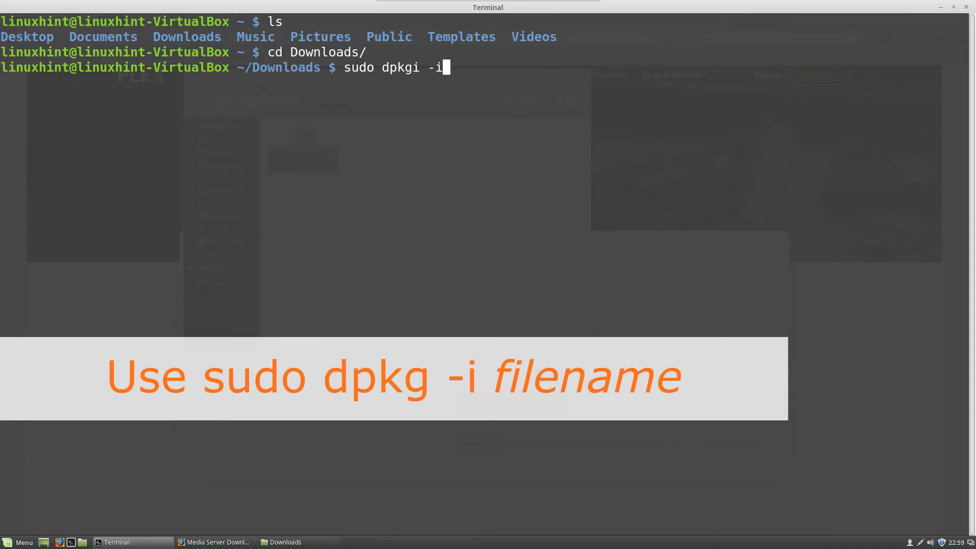
{"action": "key", "text": "BackSpace"}
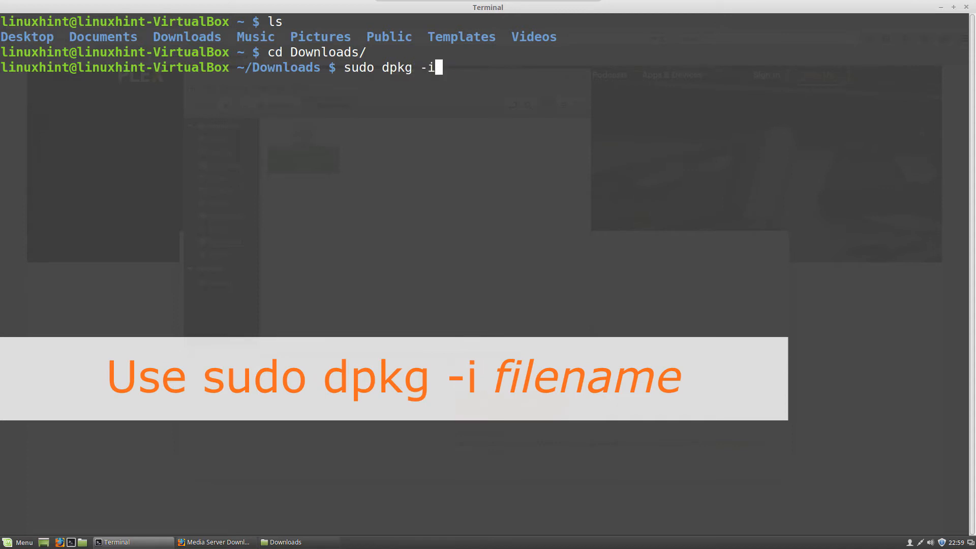
{"action": "type", "text": "plexmediaserver_1.13.2.5154-fd05be322_i386.deb"}
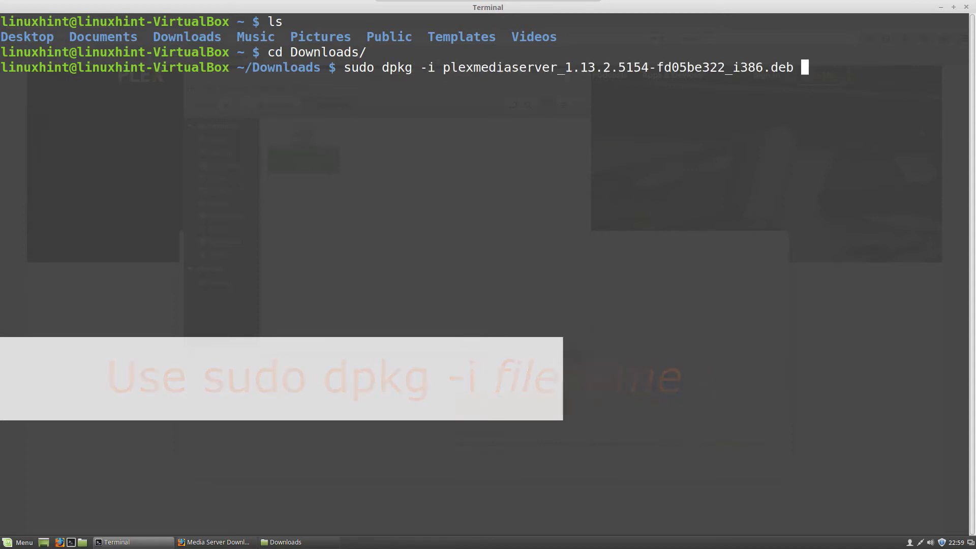
{"action": "key", "text": "Return"}
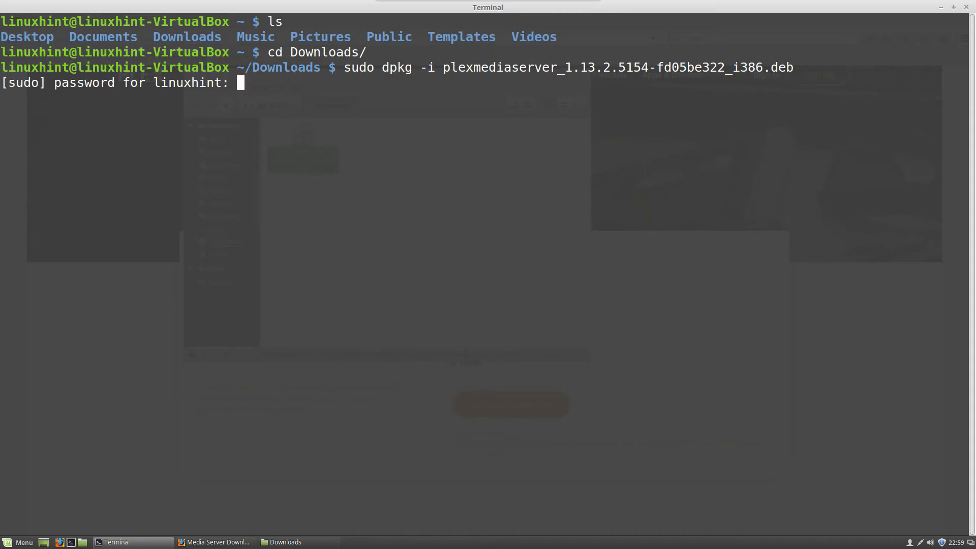
{"action": "key", "text": "Return"}
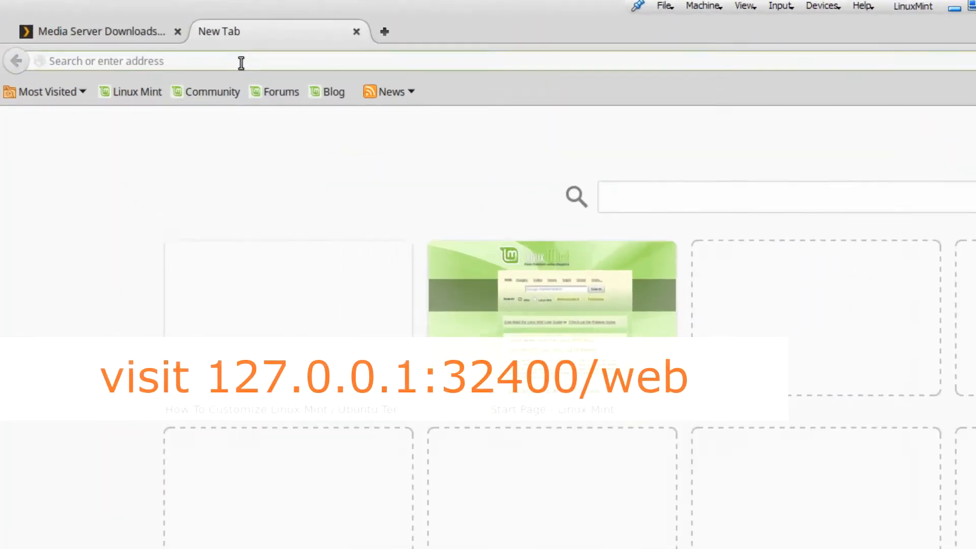
- Load 127.0.0.1:32400/web in Firefox to reach the Plex Web sign-in page
{"action": "type", "text": "127.0.0.1"}
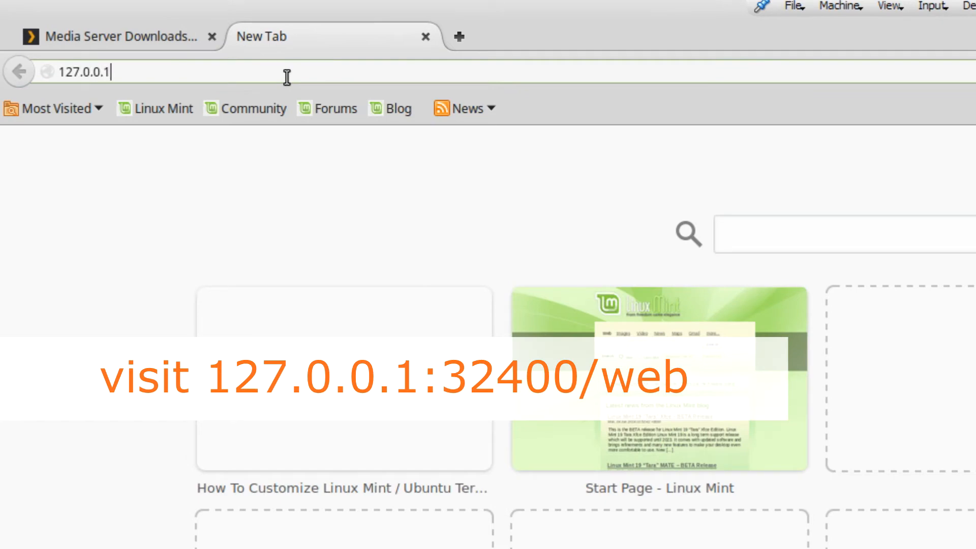
{"action": "type", "text": ":32400/web"}
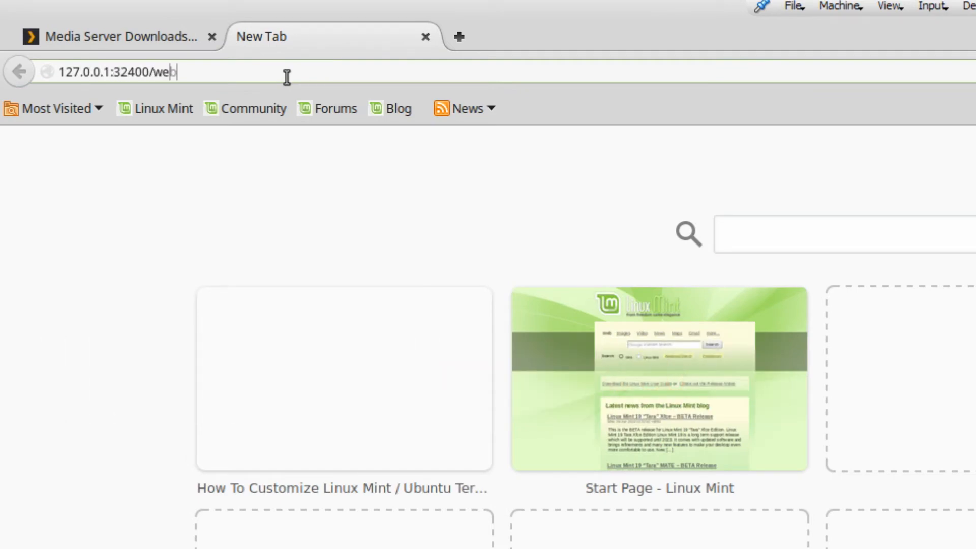
{"action": "key", "text": "Return"}
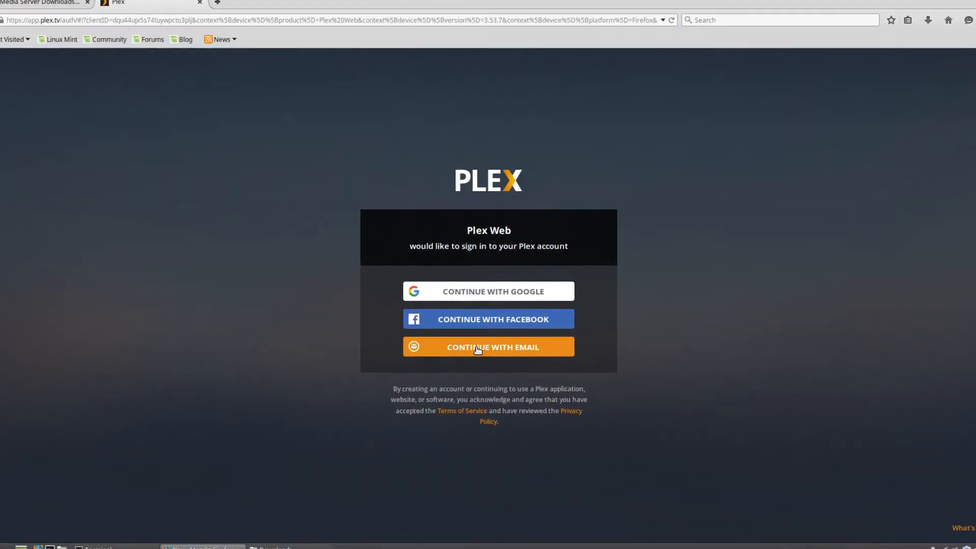
- Go fullscreen and start signing up for a Plex account with email
{"action": "key", "text": "F11"}
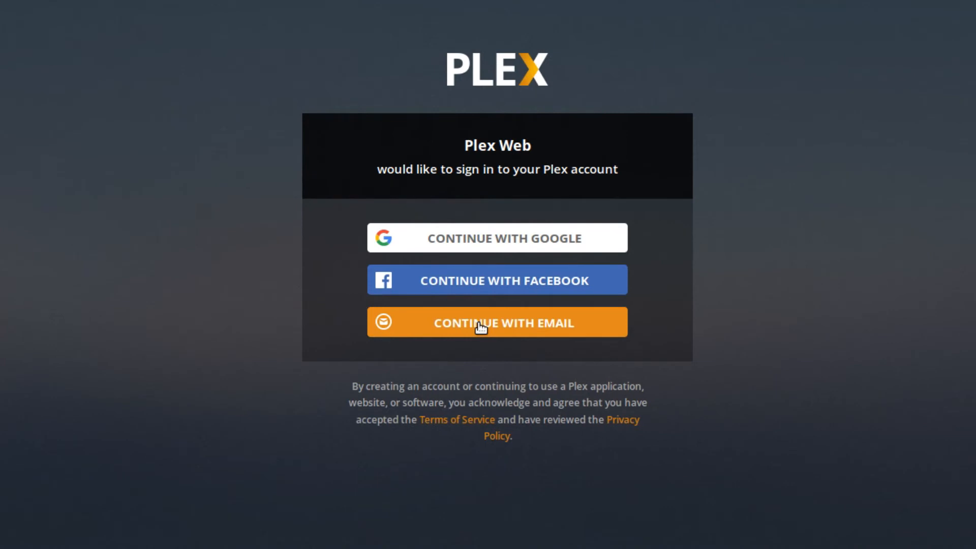
{"action": "left_click", "coordinate": [497, 323]}
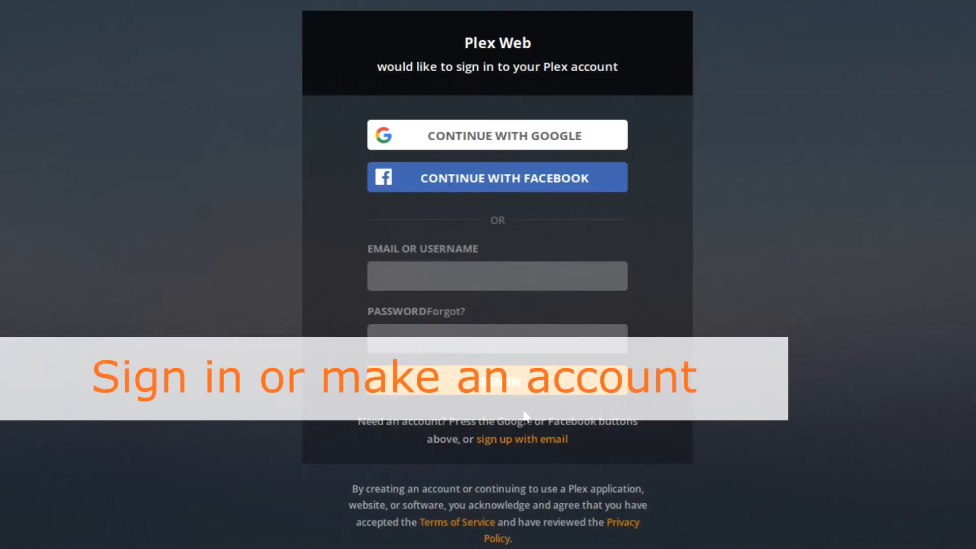
{"action": "mouse_move", "coordinate": [521, 439]}
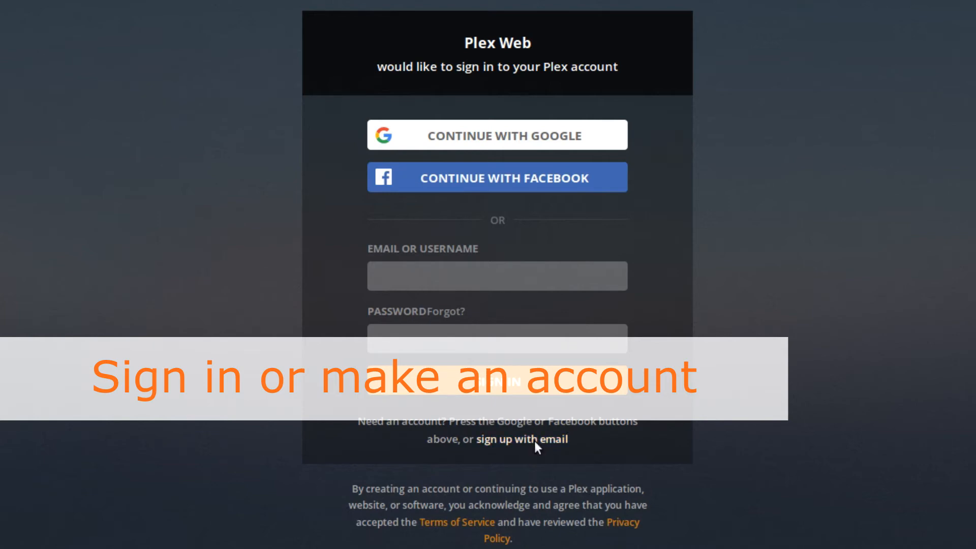
{"action": "left_click", "coordinate": [522, 438]}
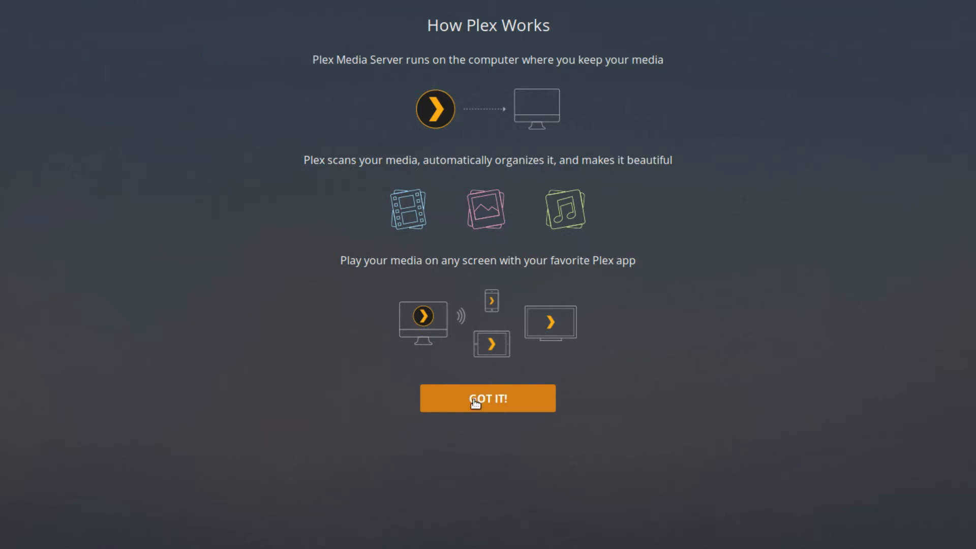
- Dismiss the introduction and rename the server to Plex-Home-Server
{"action": "left_click", "coordinate": [487, 398]}
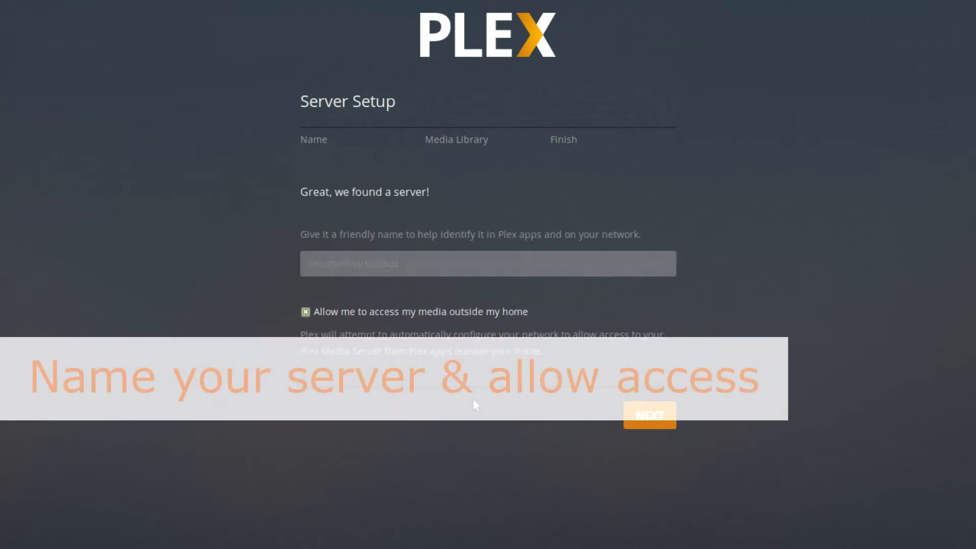
{"action": "left_click", "coordinate": [487, 262]}
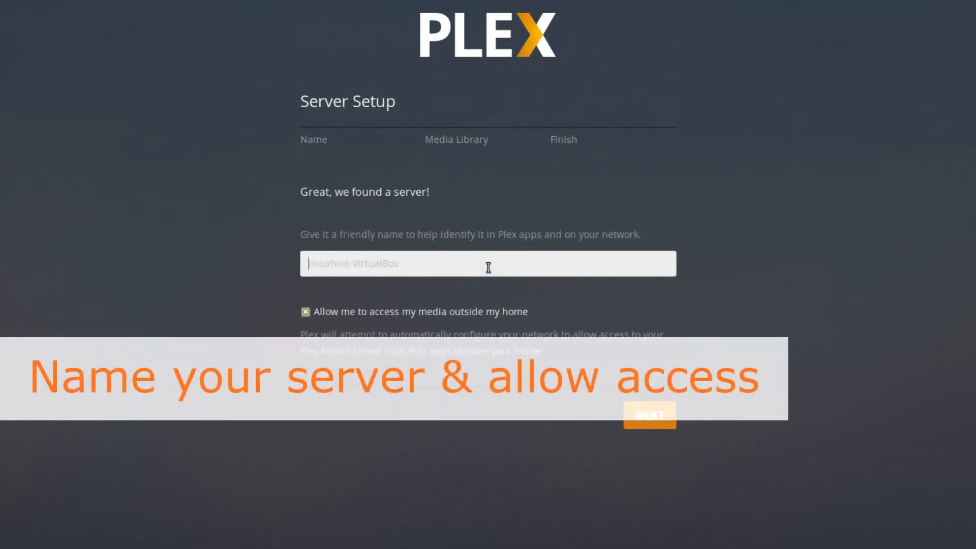
{"action": "type", "text": "P"}
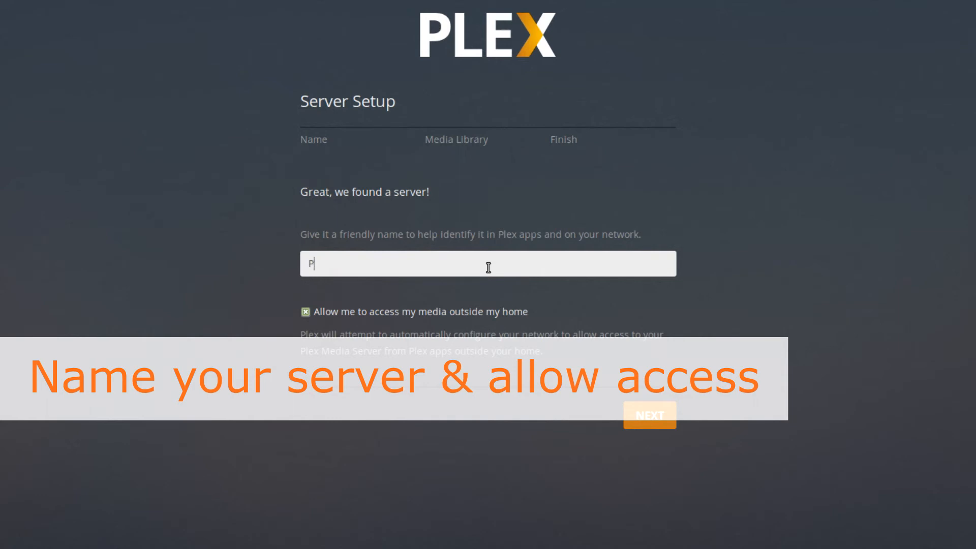
{"action": "type", "text": "lex-Home"}
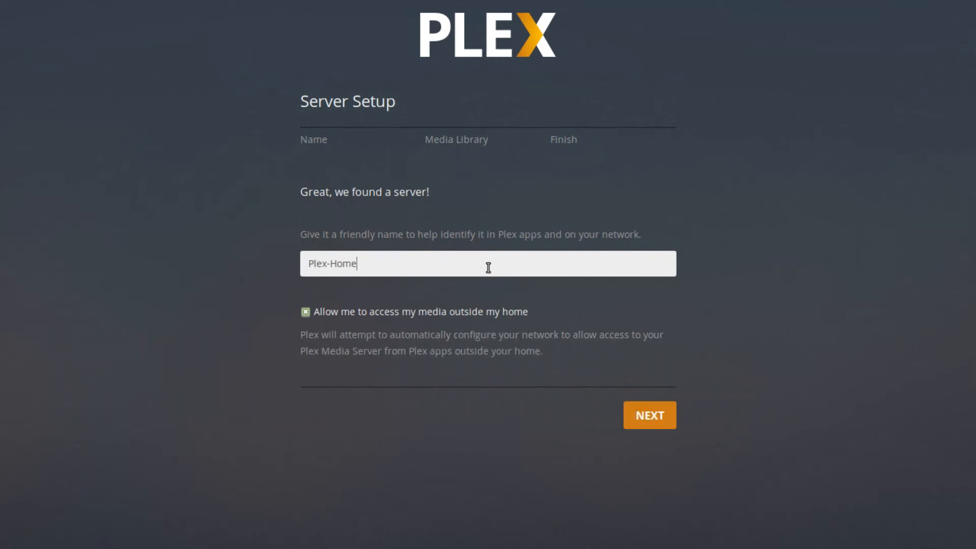
{"action": "type", "text": "-Serve"}
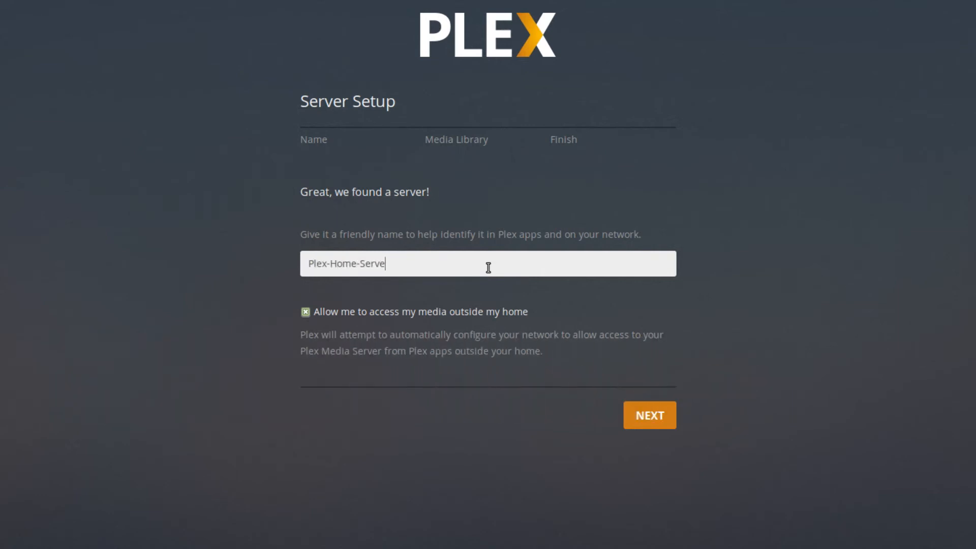
{"action": "type", "text": "r"}
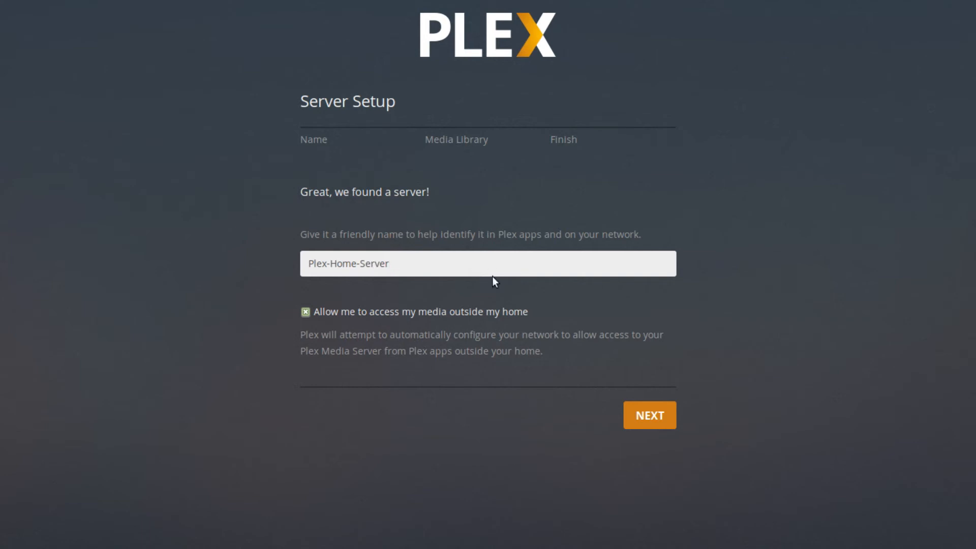
- Keep outside-home media access enabled and submit the naming step
{"action": "left_click", "coordinate": [305, 312]}
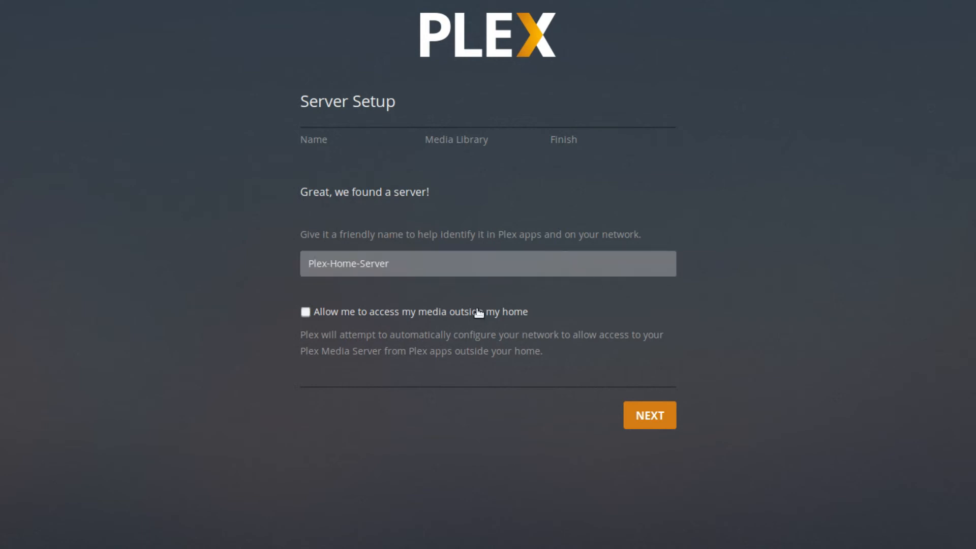
{"action": "left_click", "coordinate": [305, 311]}
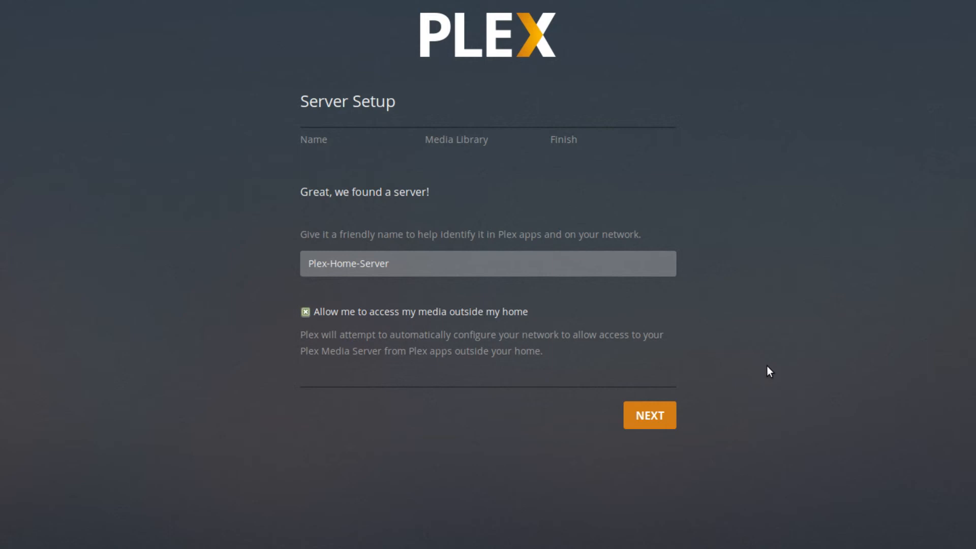
{"action": "left_click", "coordinate": [649, 415]}
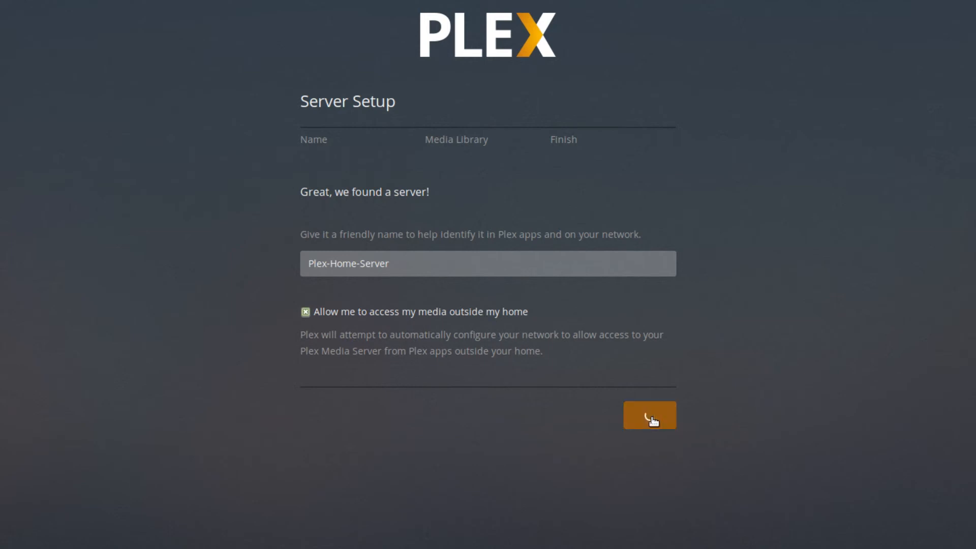
{"action": "left_click", "coordinate": [650, 416]}
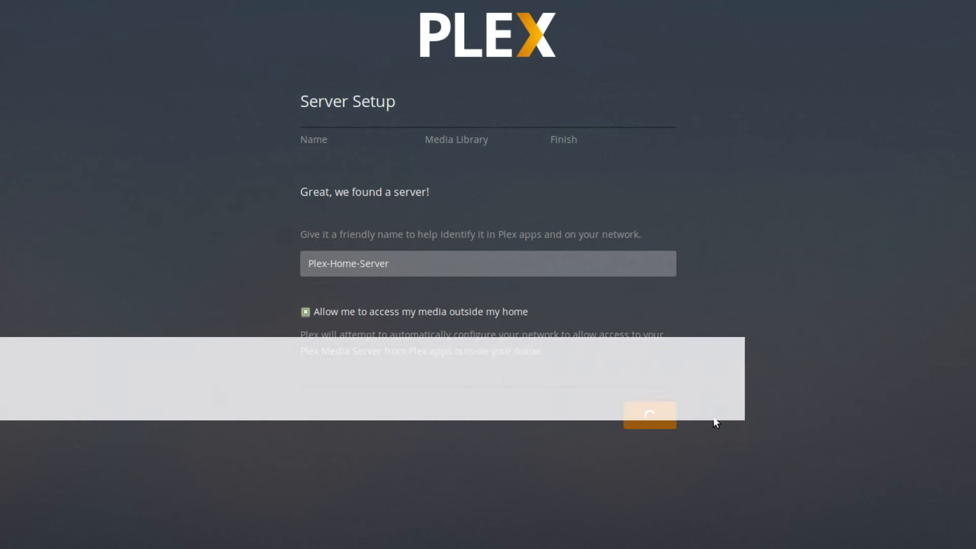
- Advance to the Media Library step and open the Add Library dialog
{"action": "left_click", "coordinate": [649, 415]}
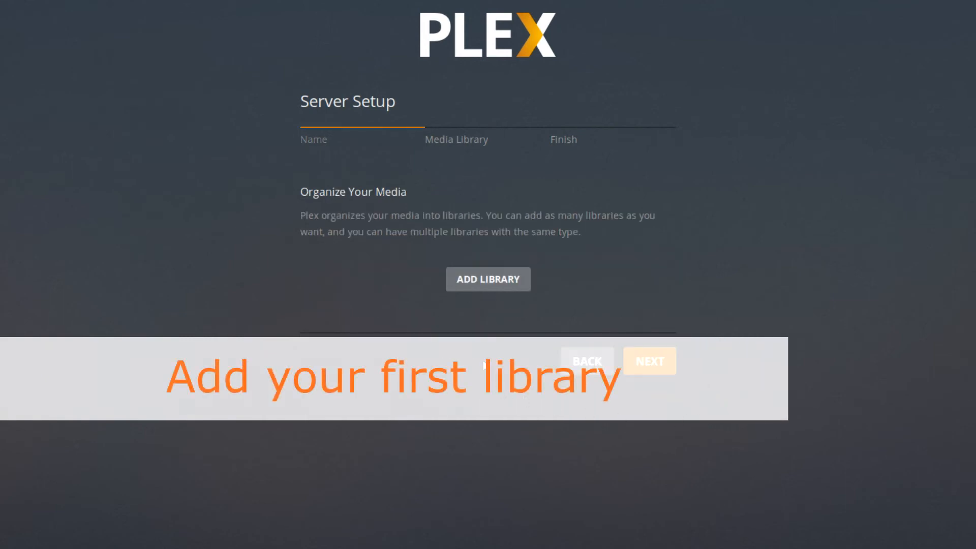
{"action": "mouse_move", "coordinate": [505, 289]}
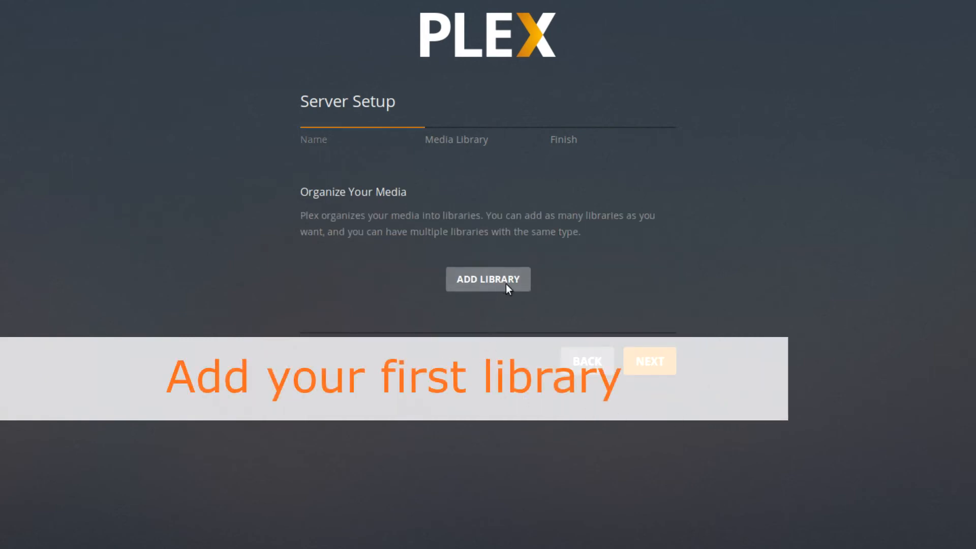
{"action": "left_click", "coordinate": [489, 279]}
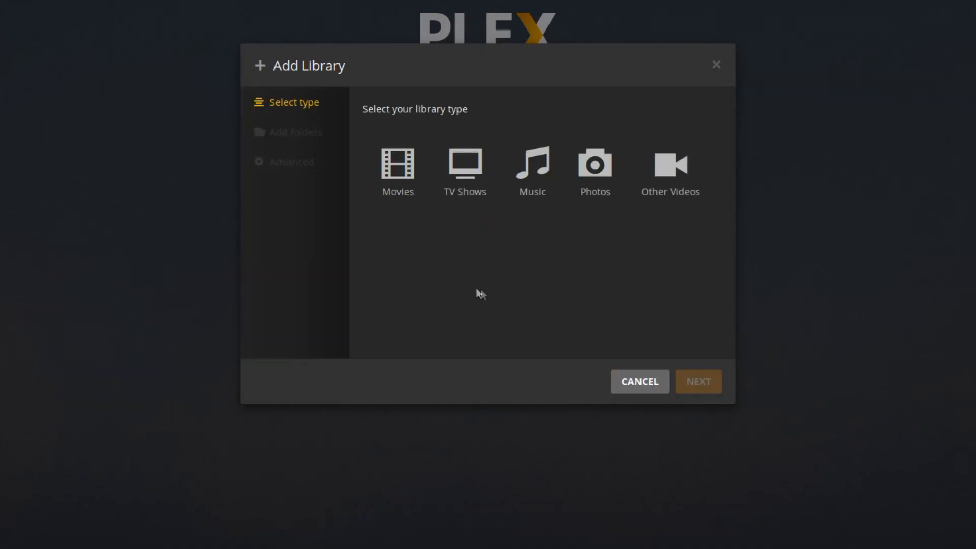
- Create a Movies library using the /home/linuxhint/Videos folder
{"action": "left_click", "coordinate": [398, 165]}
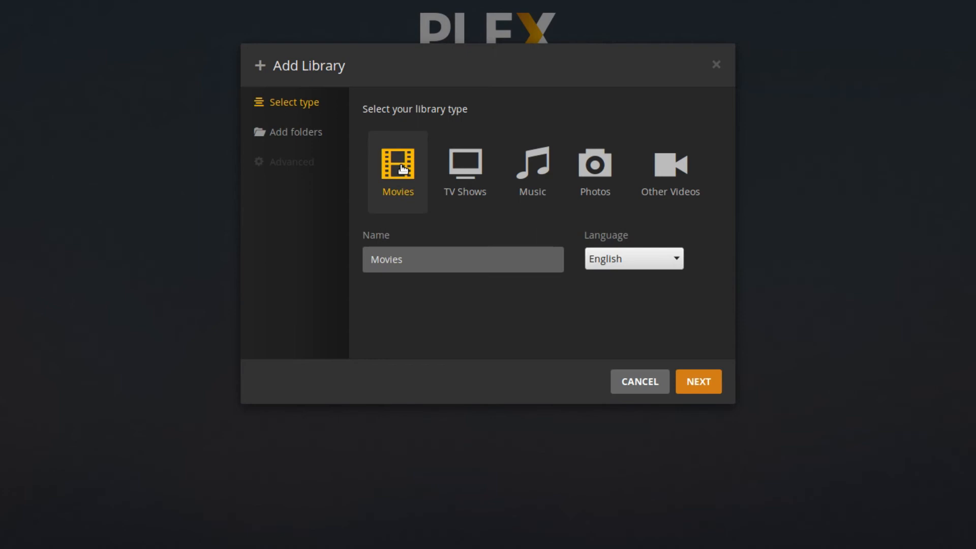
{"action": "left_click", "coordinate": [697, 381]}
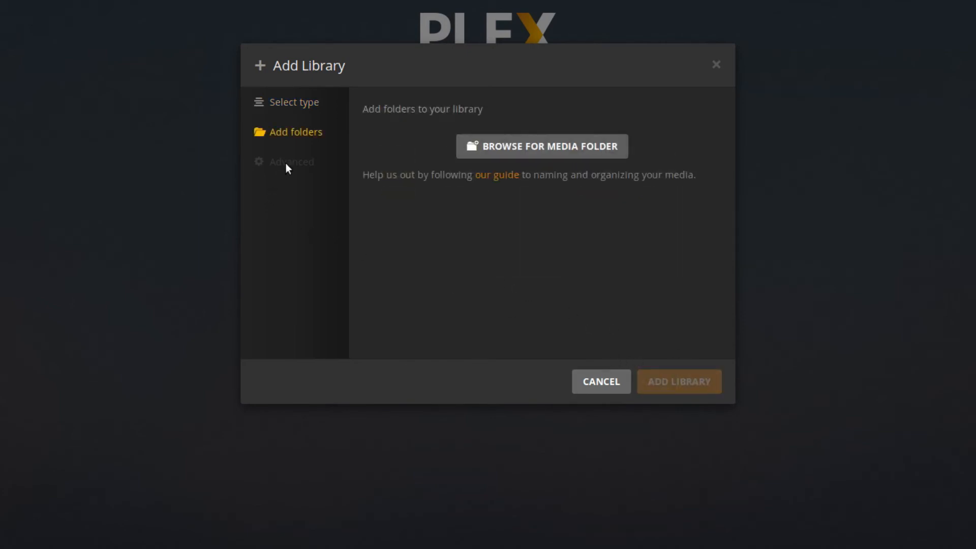
{"action": "left_click", "coordinate": [541, 146]}
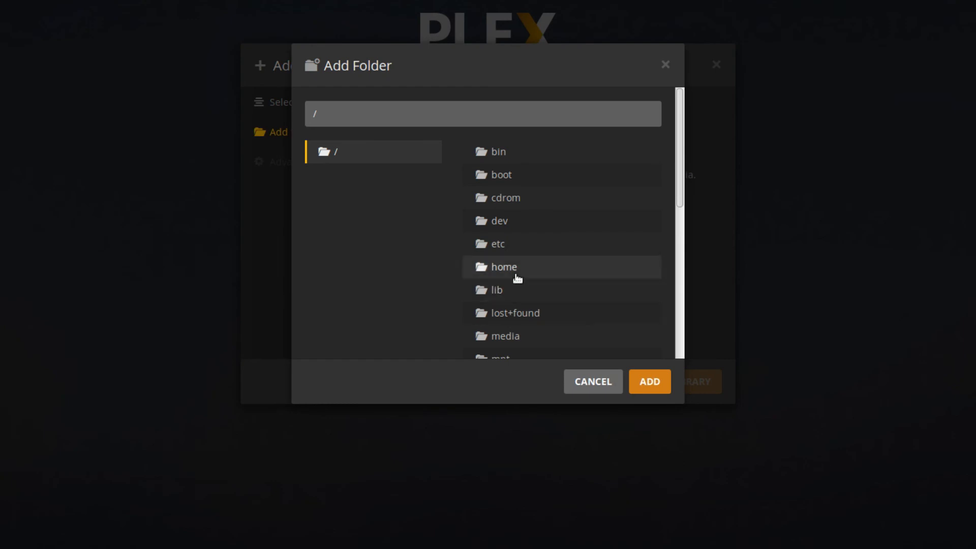
{"action": "left_click", "coordinate": [503, 266]}
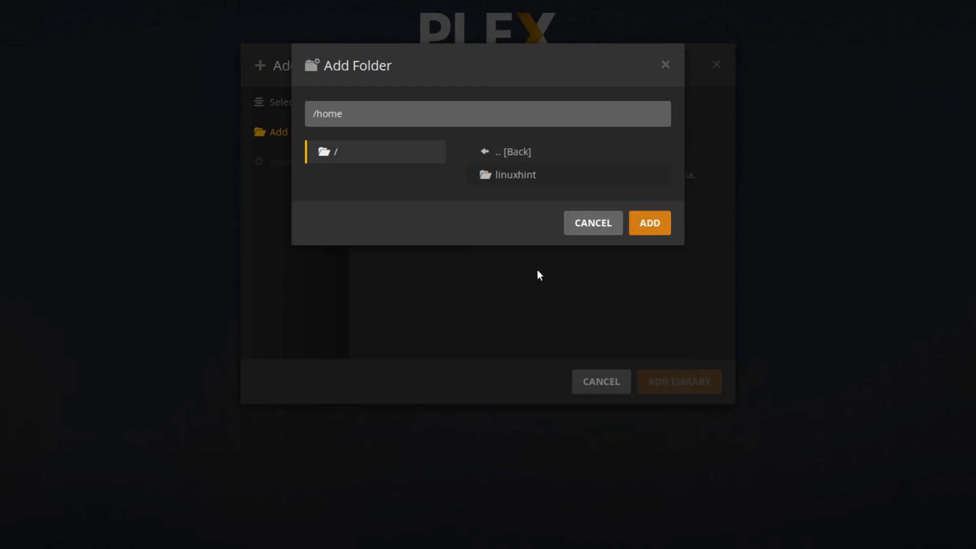
{"action": "left_click", "coordinate": [516, 175]}
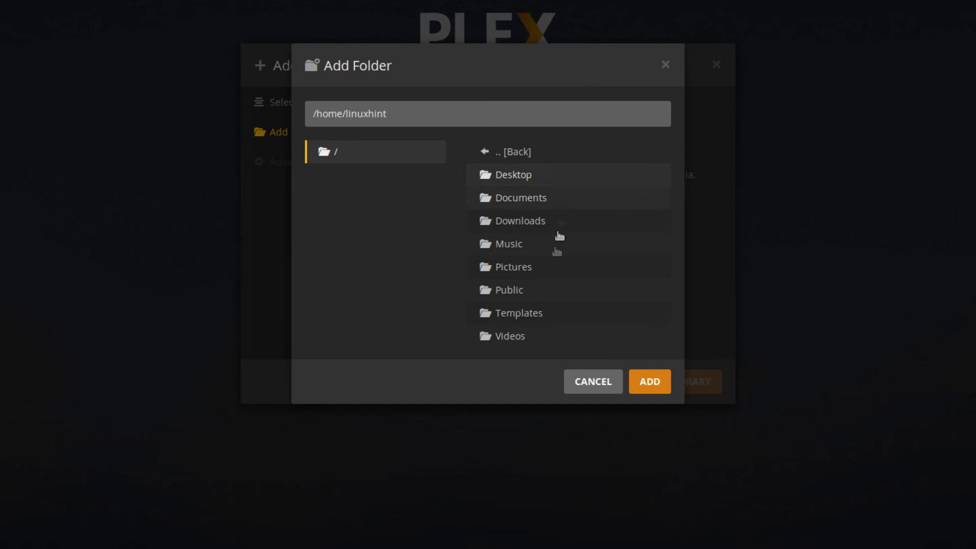
{"action": "left_click", "coordinate": [511, 336]}
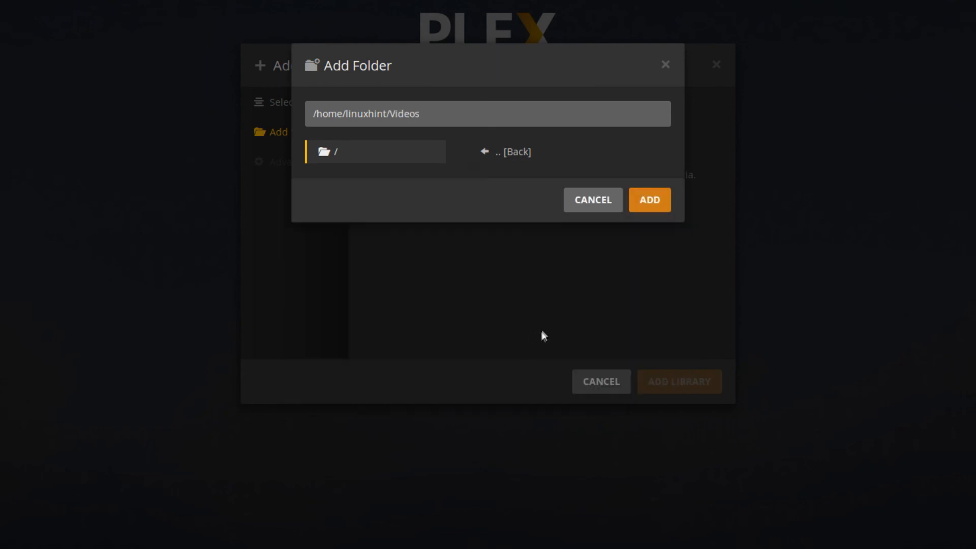
{"action": "left_click", "coordinate": [648, 200]}
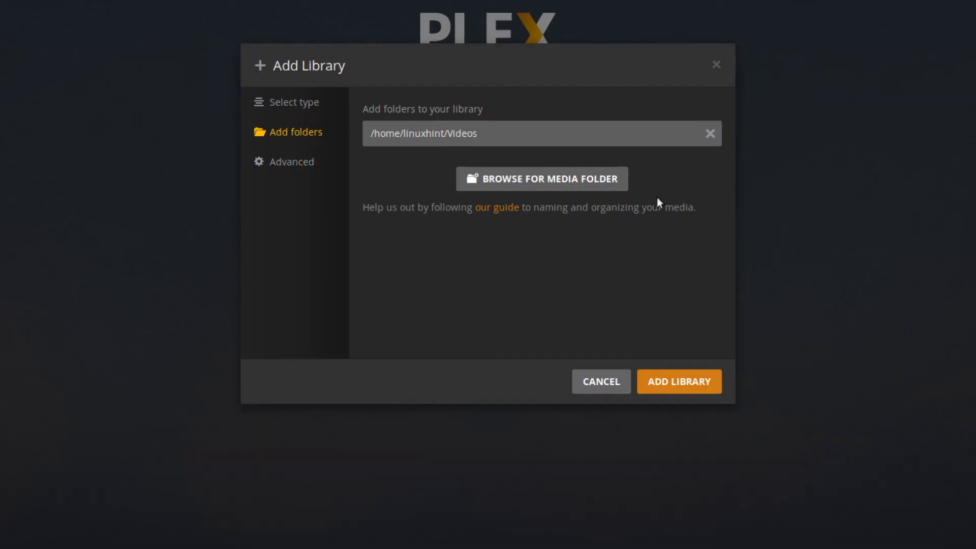
{"action": "left_click", "coordinate": [679, 381]}
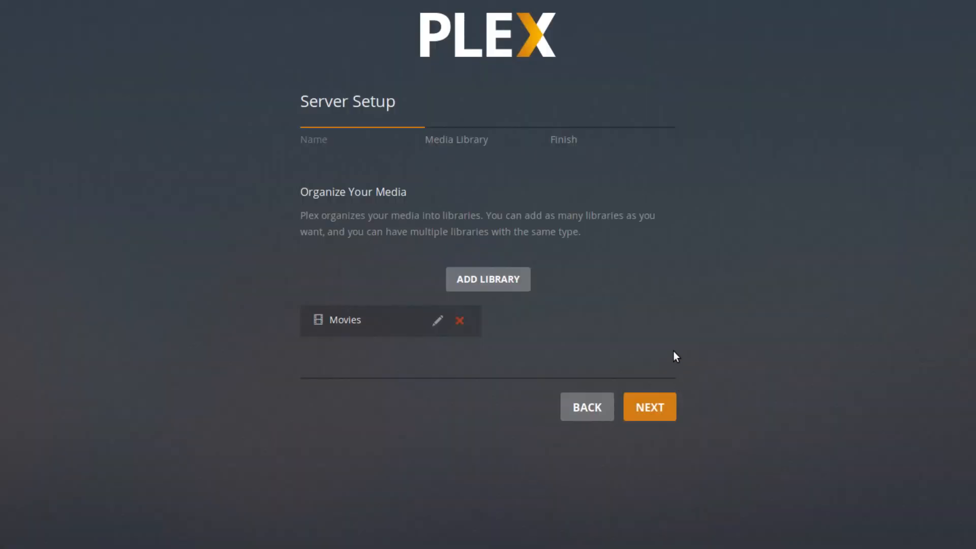
- Move past the library step and complete the Finish step to reach the dashboard
{"action": "left_click", "coordinate": [649, 406]}
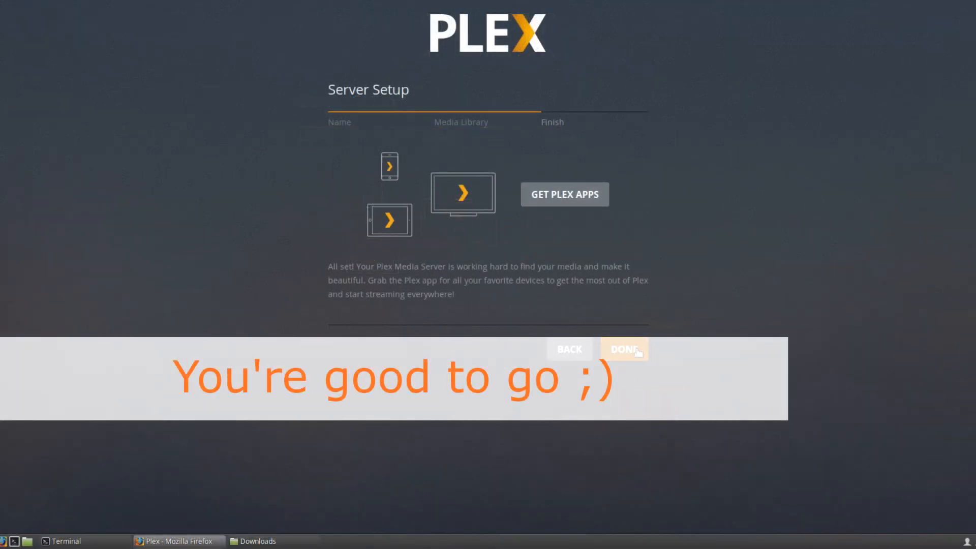
{"action": "left_click", "coordinate": [623, 349]}
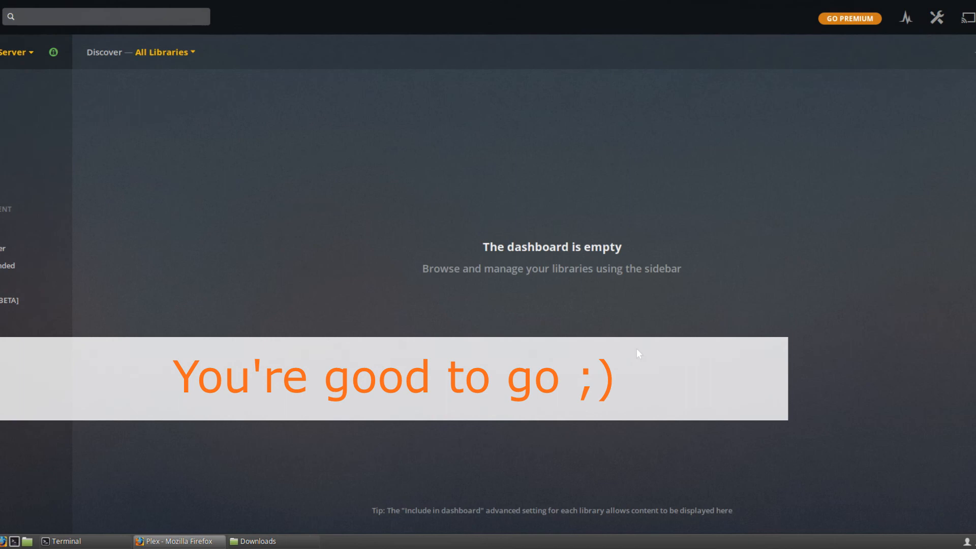